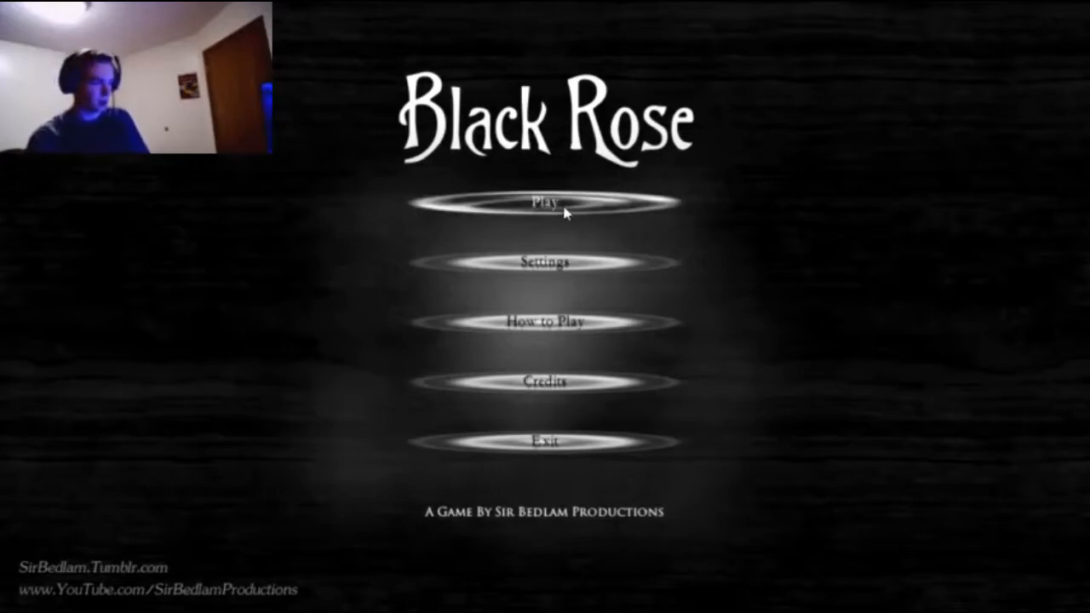
mouse_move(602, 220)
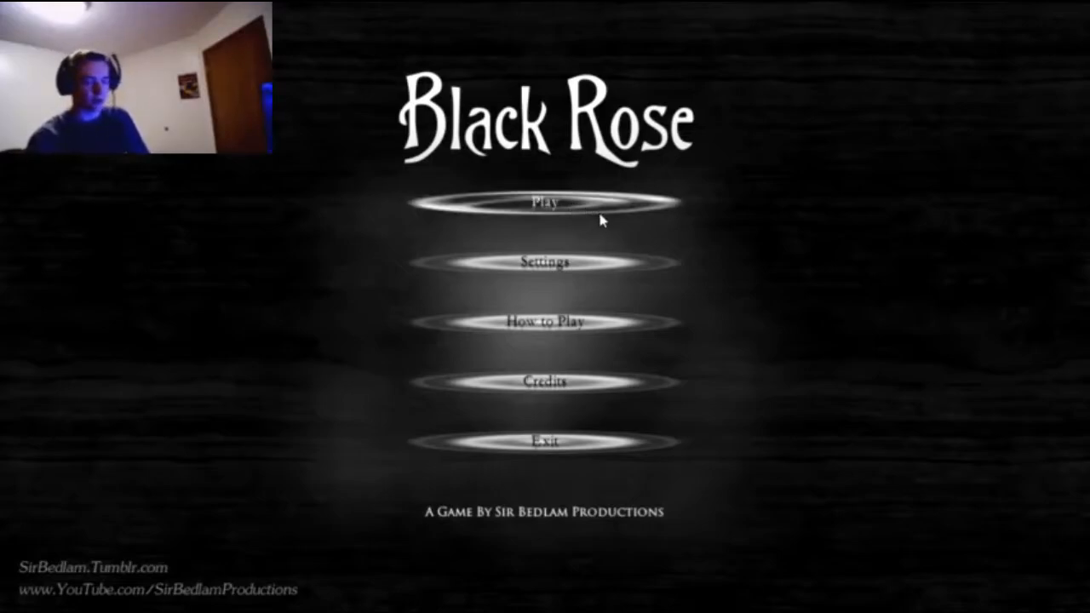
mouse_move(590, 332)
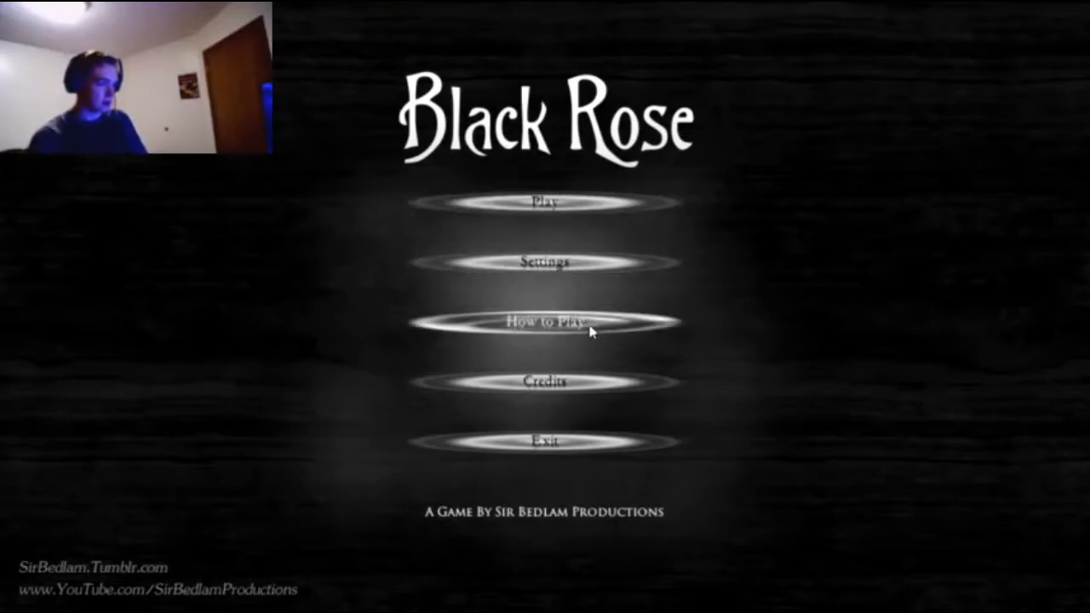
mouse_move(767, 382)
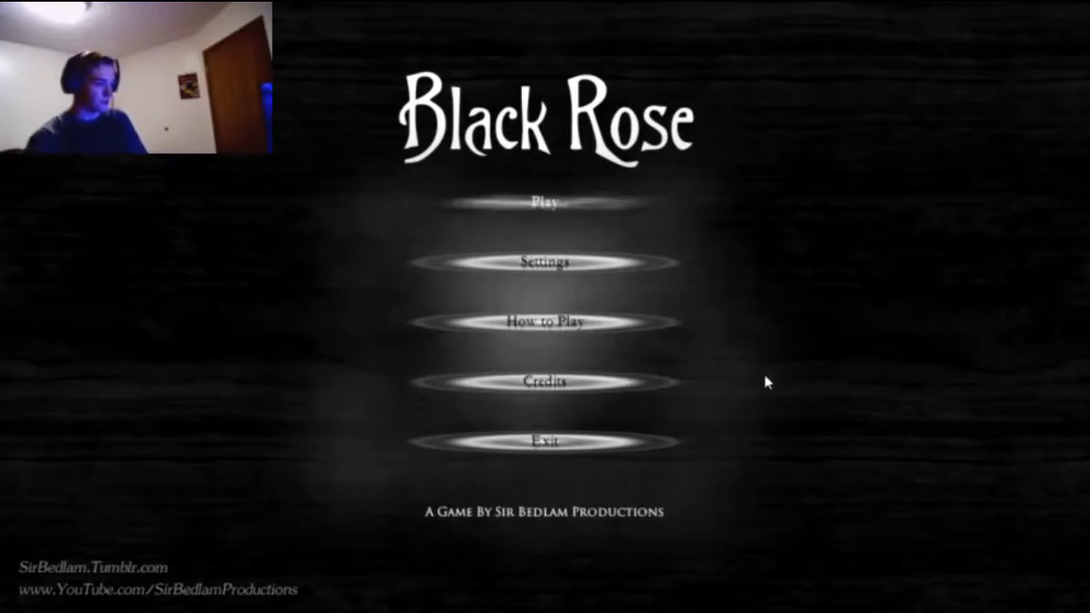
mouse_move(814, 362)
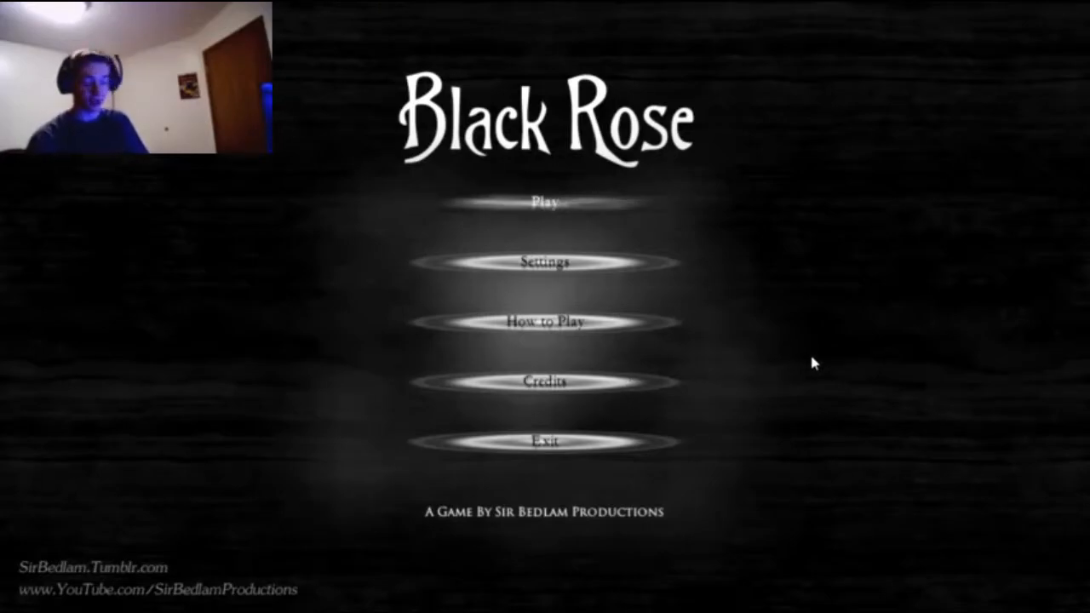
mouse_move(737, 375)
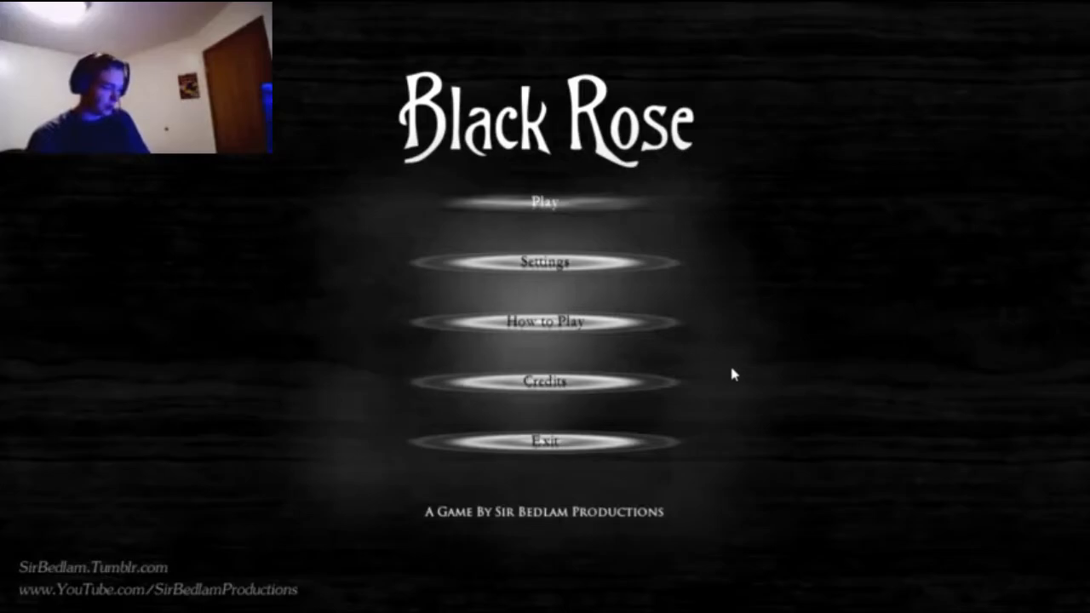
Start a new game from the title menu to reach the Timed and Story Mode choice
click(549, 202)
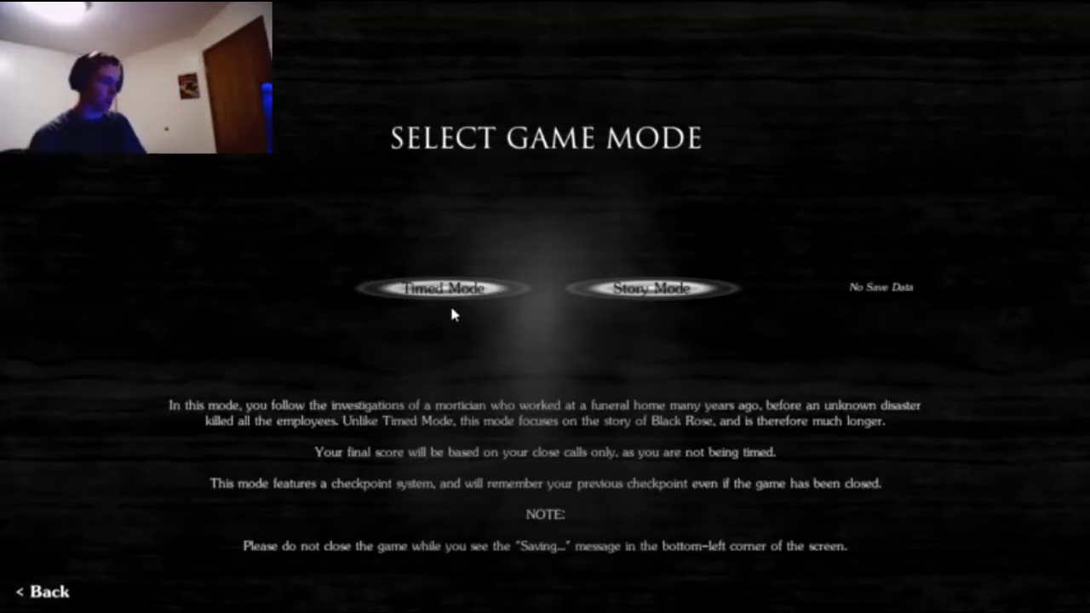
mouse_move(443, 288)
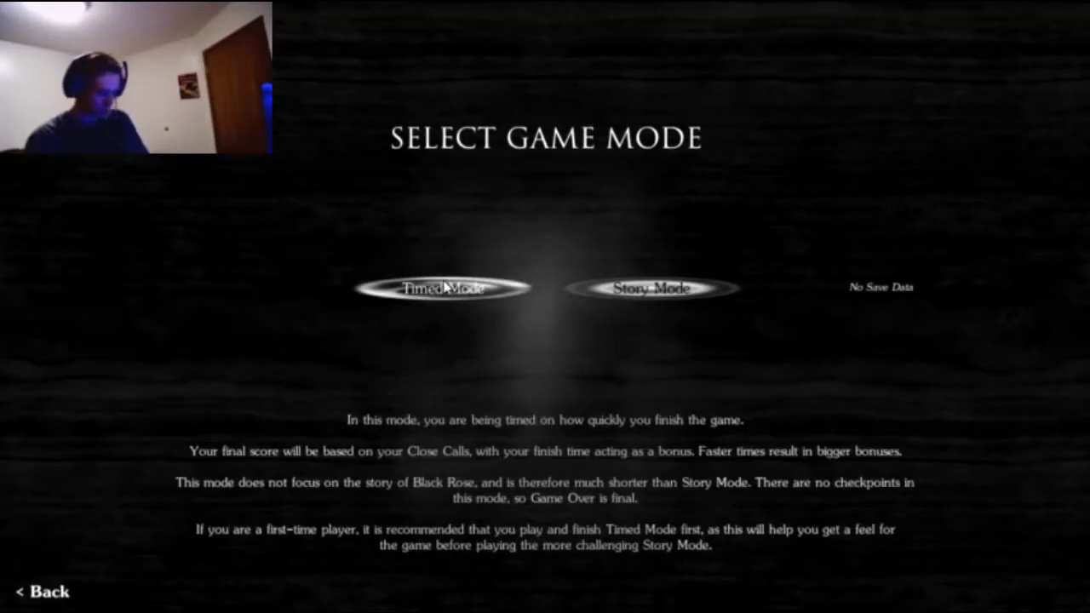
mouse_move(443, 360)
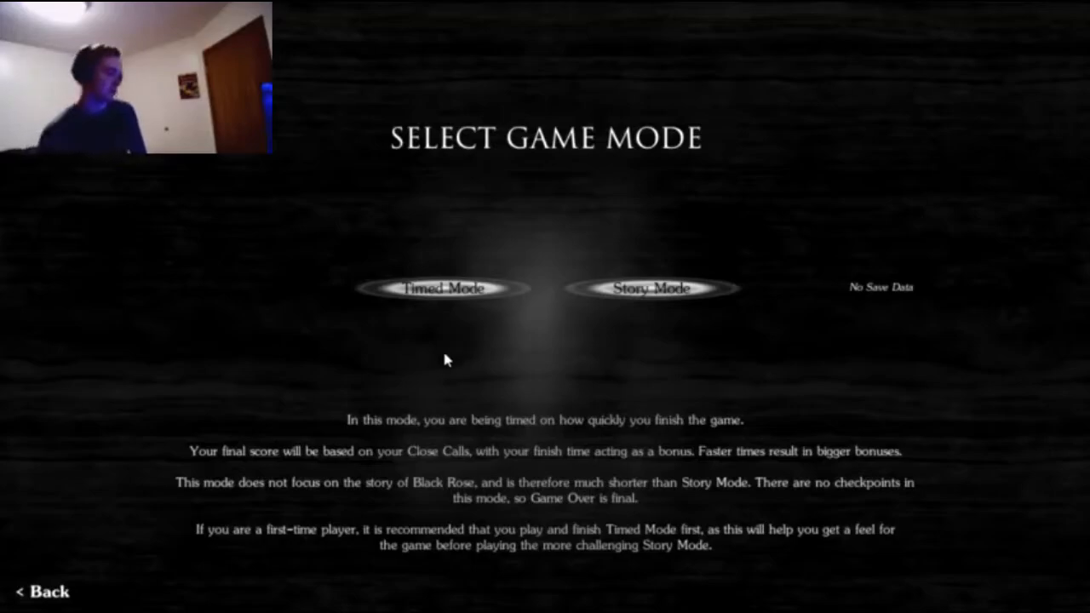
mouse_move(452, 385)
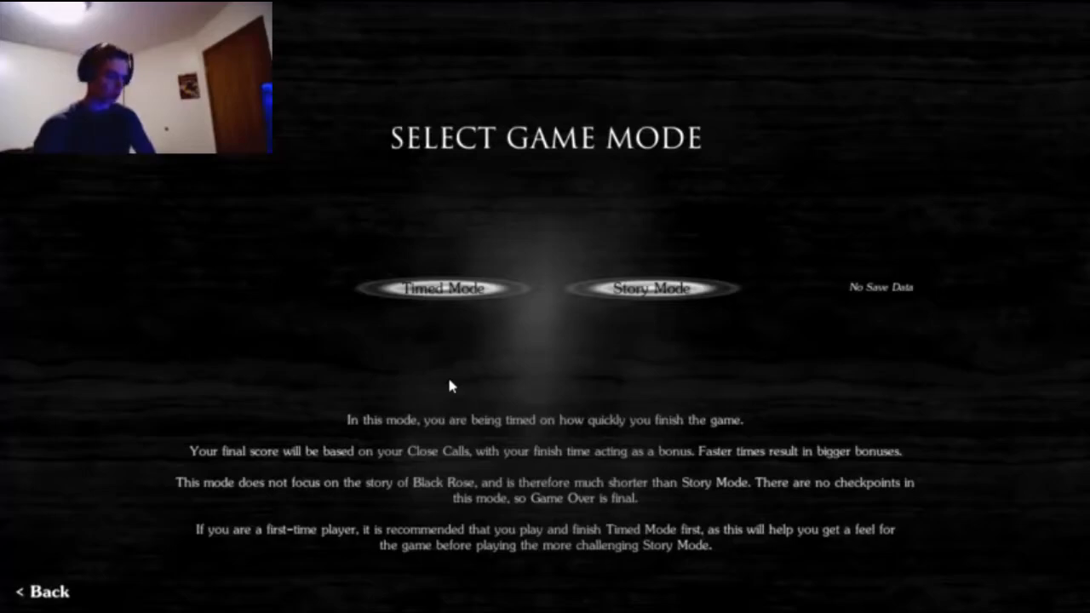
mouse_move(731, 288)
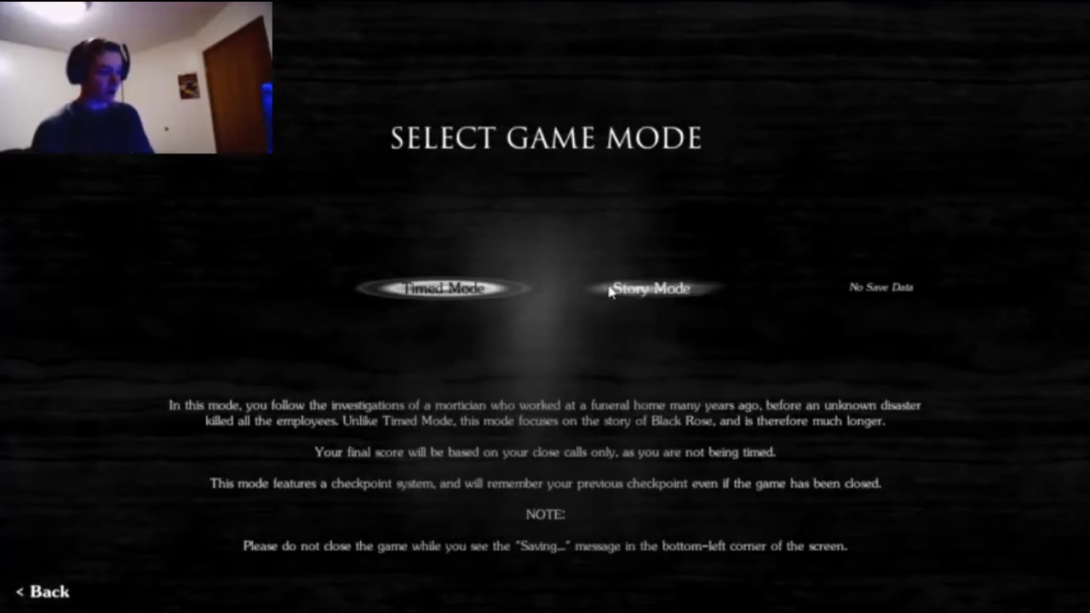
Begin Story Mode and walk the dark hallway until "...Is someone else here?" appears
click(653, 287)
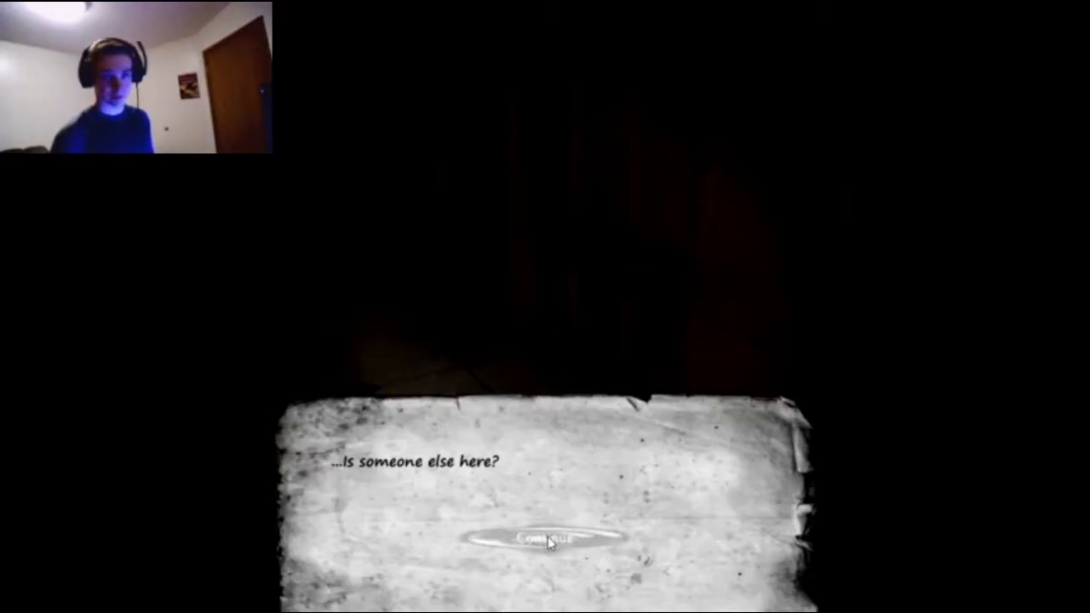
Dismiss the someone-else-here line and read the note about Myrtle's coffin
click(547, 541)
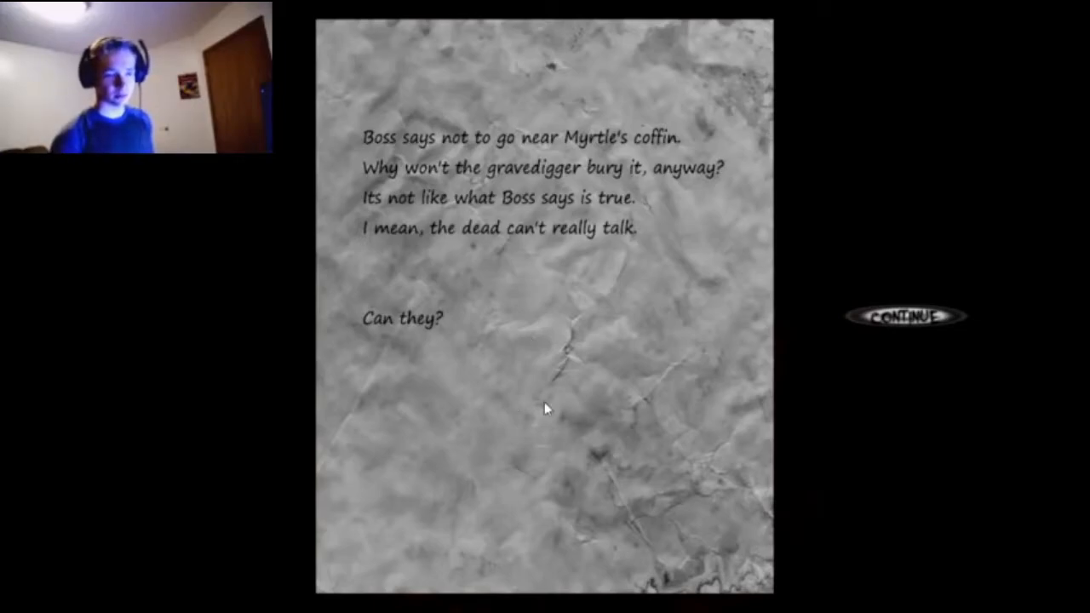
Close the Myrtle's coffin note and walk to the jammed door that could be rammed
click(907, 316)
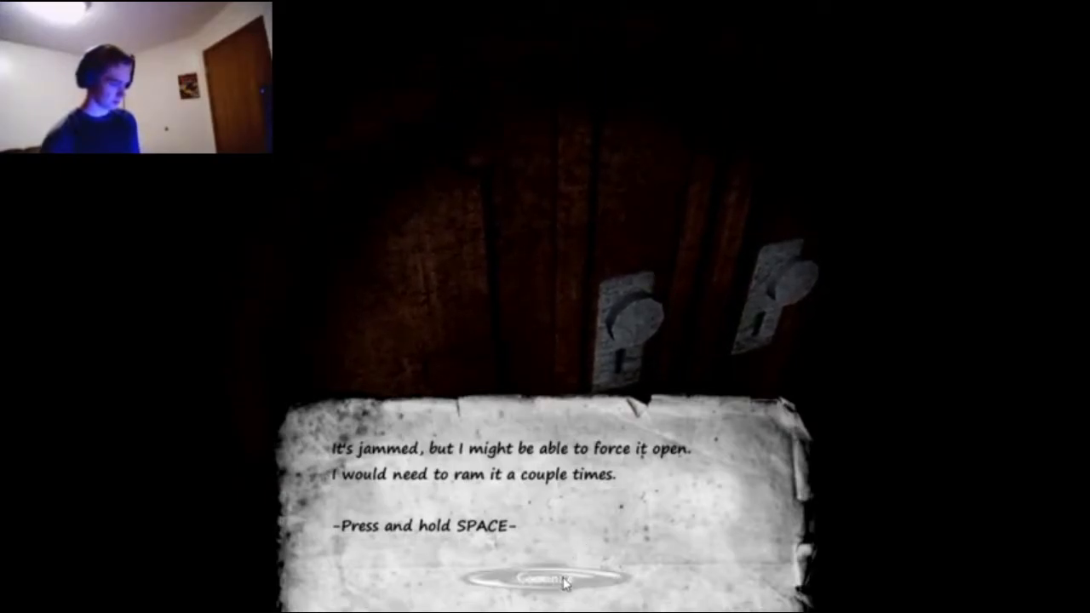
Ram the jammed door open with SPACE and find the blue baby monitor inside
key(space)
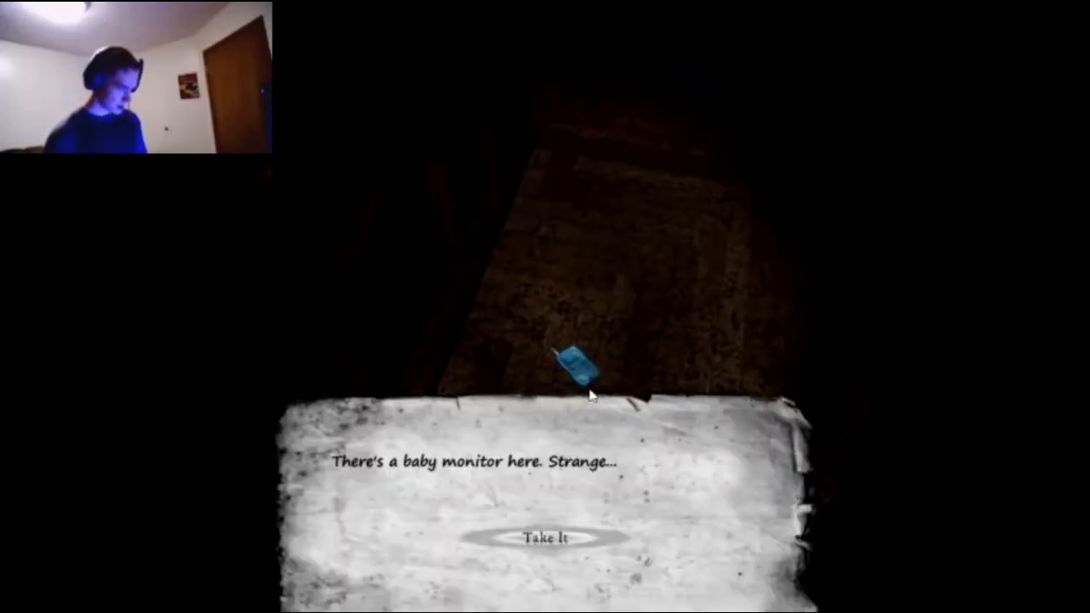
mouse_move(545, 543)
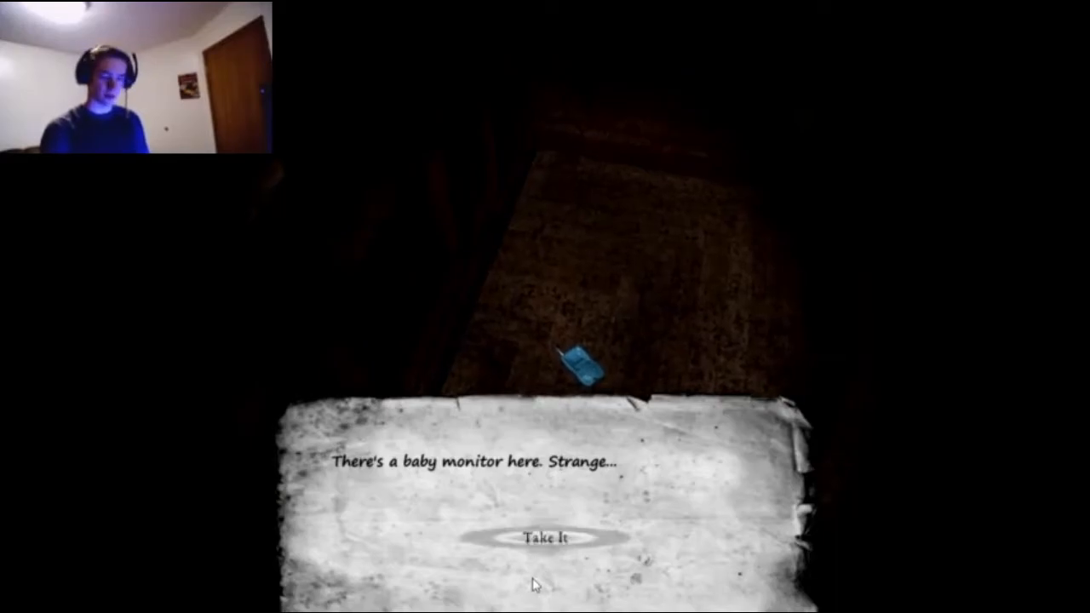
Take the baby monitor and continue until "...Who was that?" appears
click(545, 541)
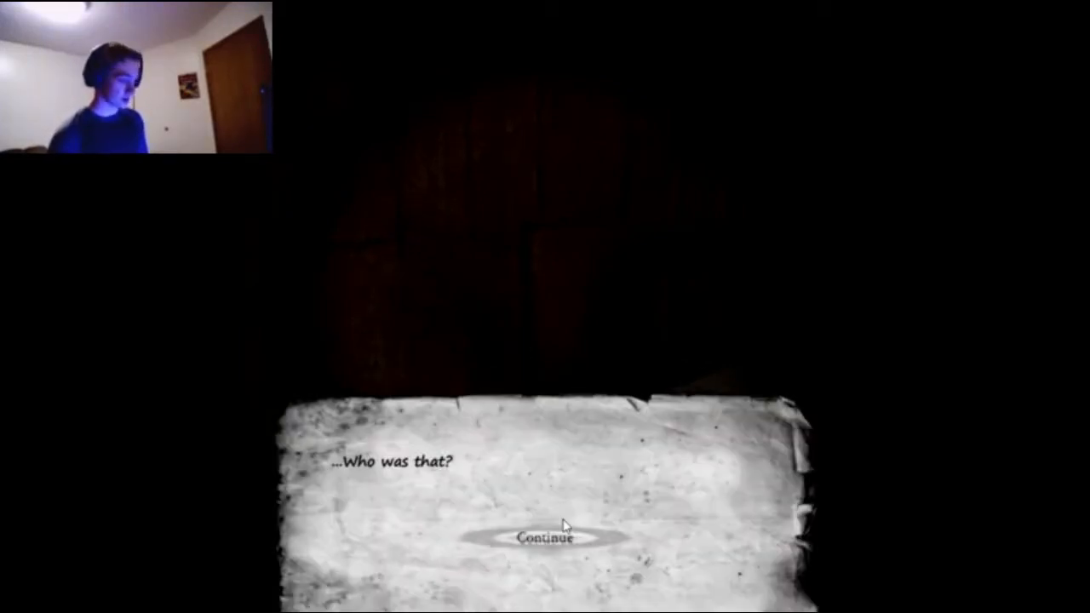
Dismiss the who-was-that line and explore to the heavily secured door
click(543, 536)
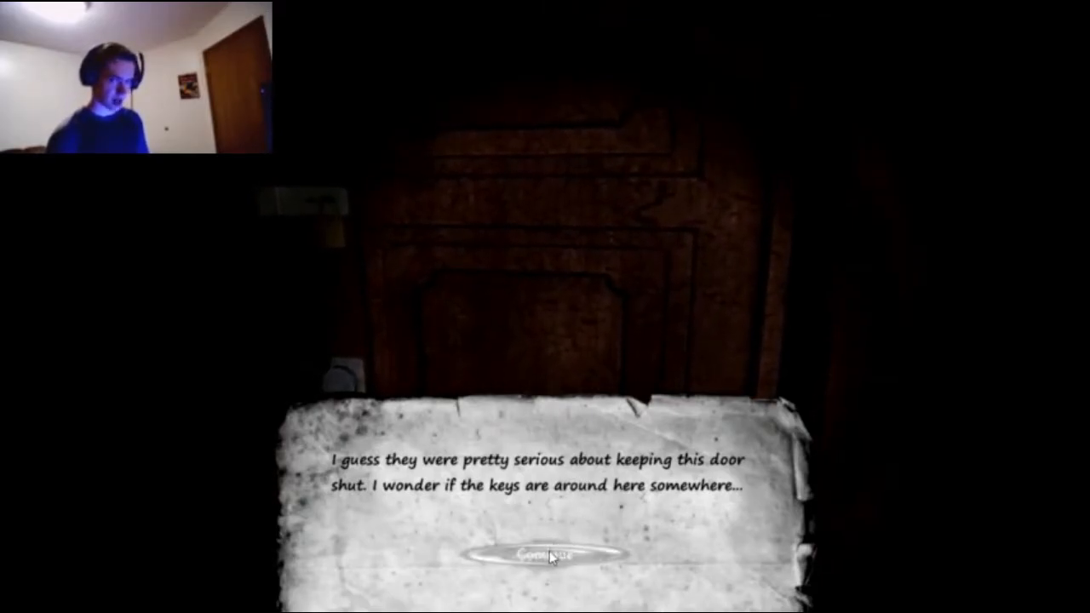
Dismiss the door-keys message and find the note warning "don't look her in the eyes."
click(550, 555)
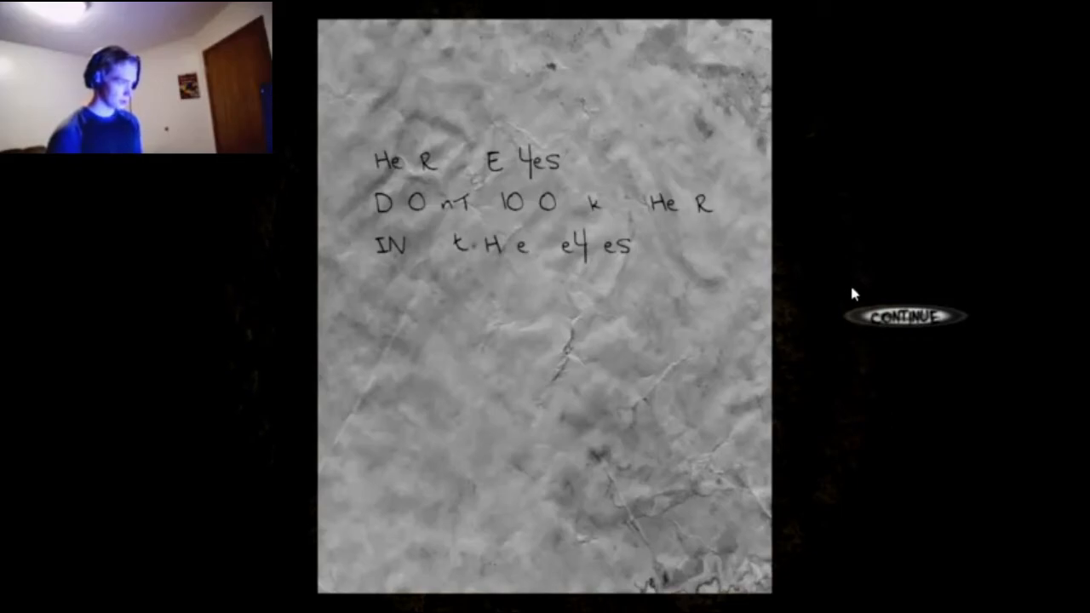
Close the eyes note, descend into the dungeon and dismiss the other baby monitor message
click(901, 317)
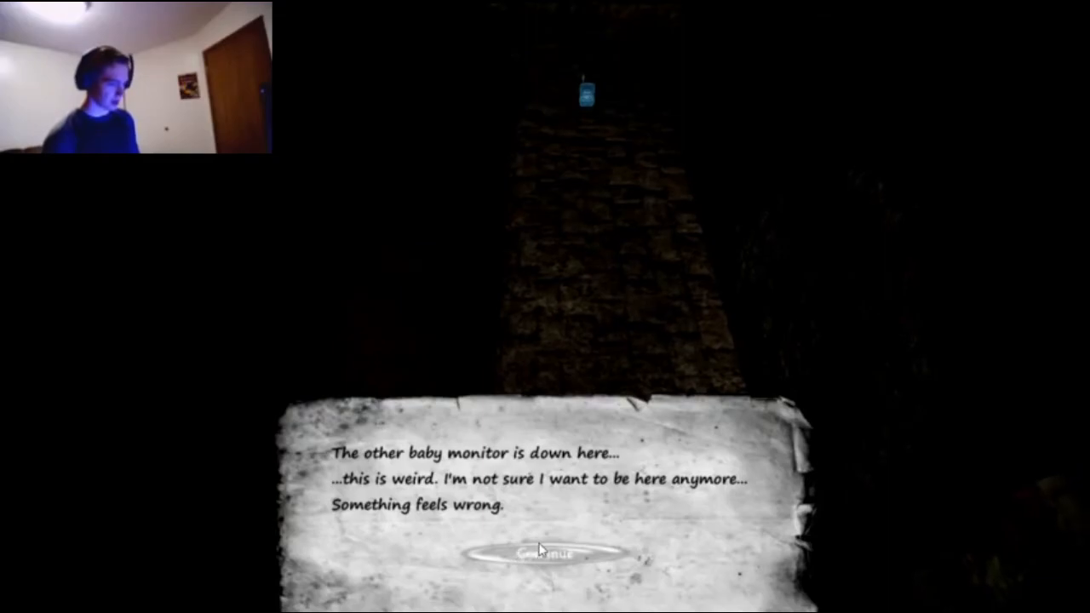
click(542, 552)
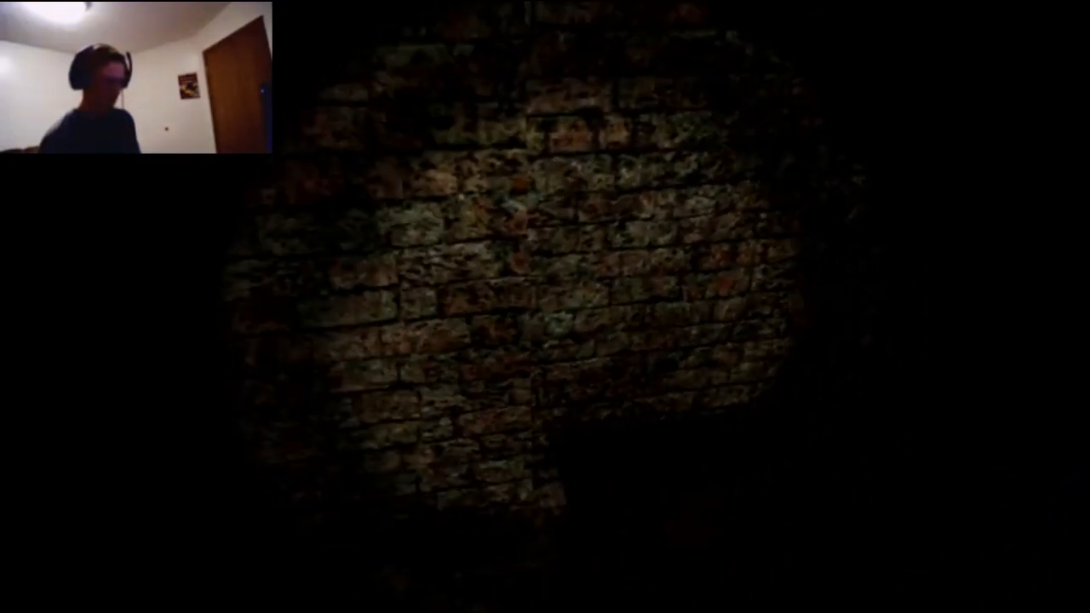